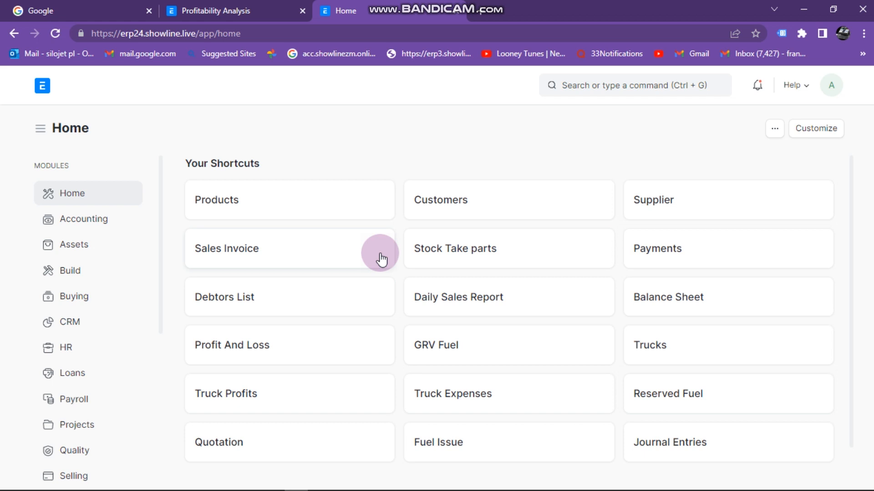
mouse_move(366, 341)
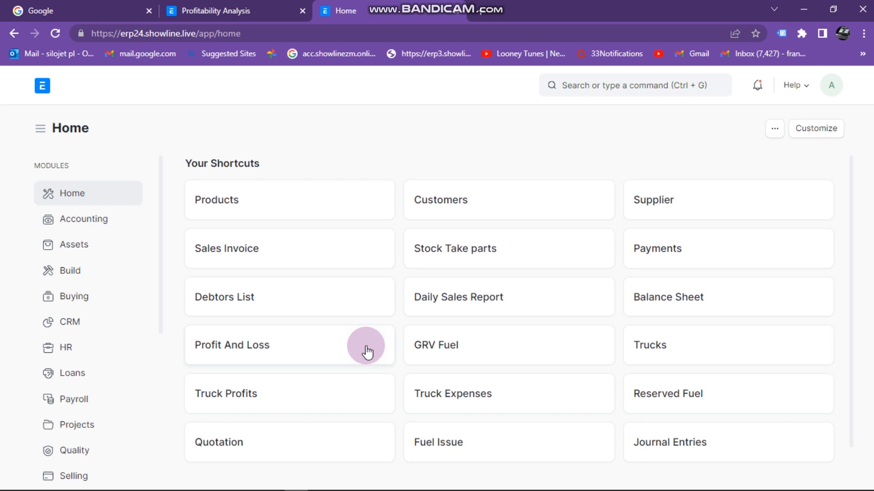
mouse_move(336, 344)
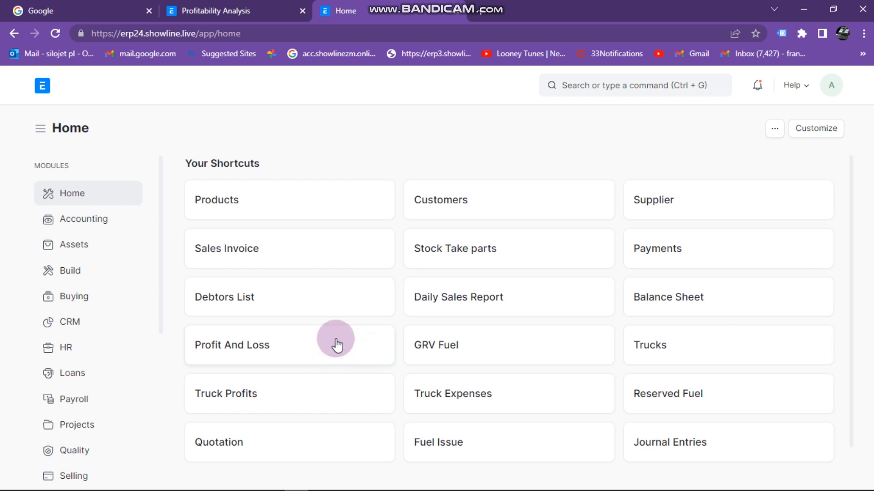
mouse_move(335, 322)
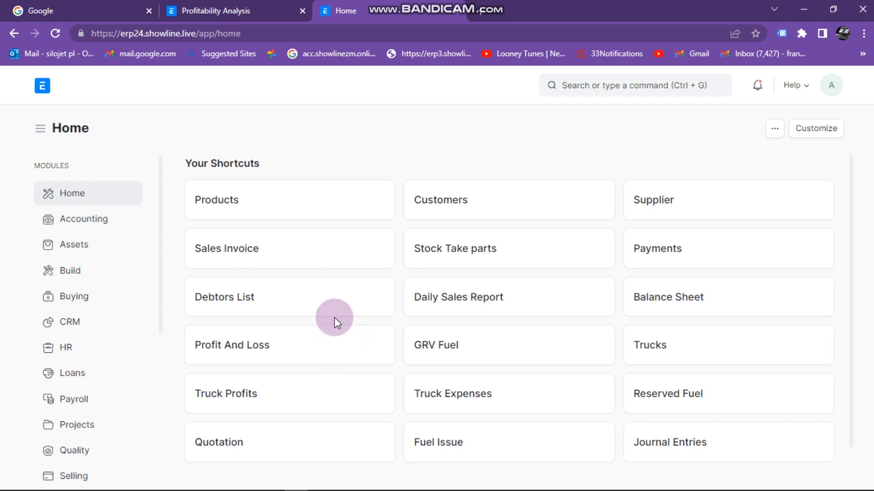
mouse_move(278, 234)
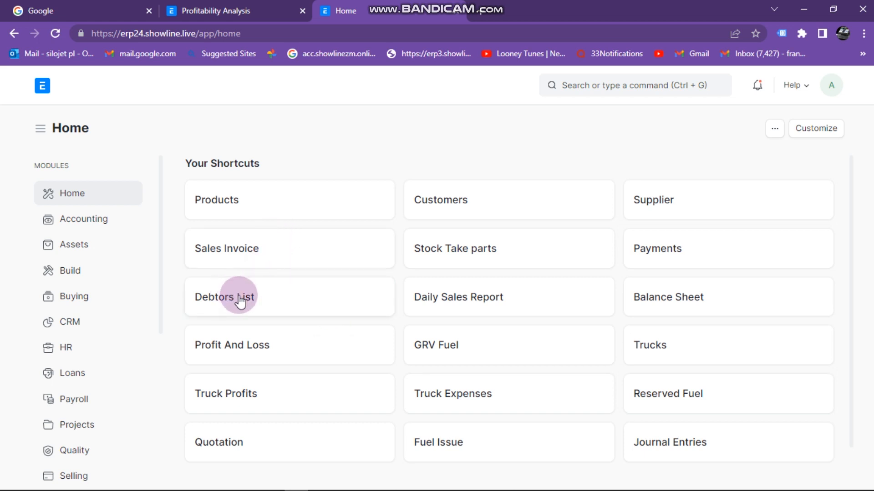
Step: Create a new Purchase Invoice and choose Nash Paints Lusaka as the supplier
scroll("down", 3)
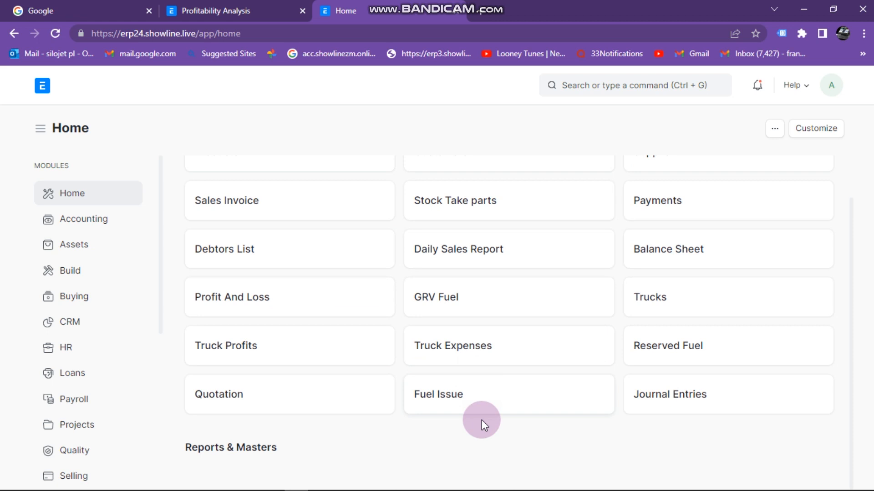
left_click(452, 345)
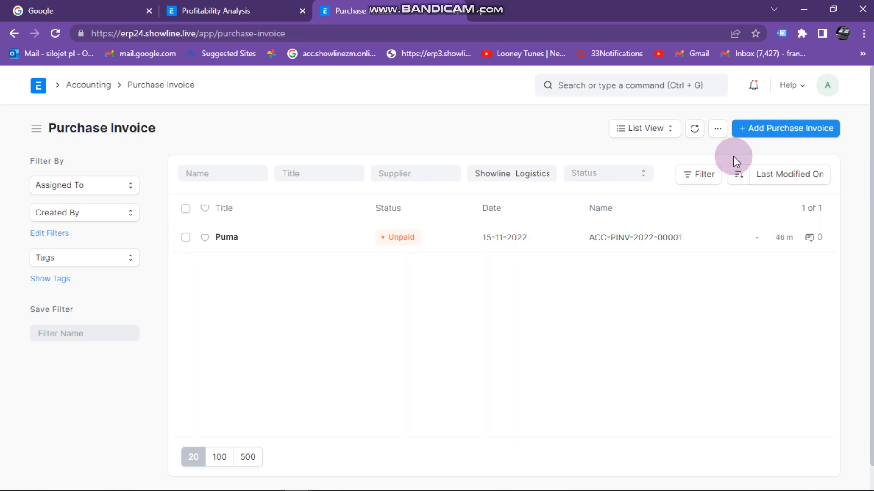
left_click(785, 128)
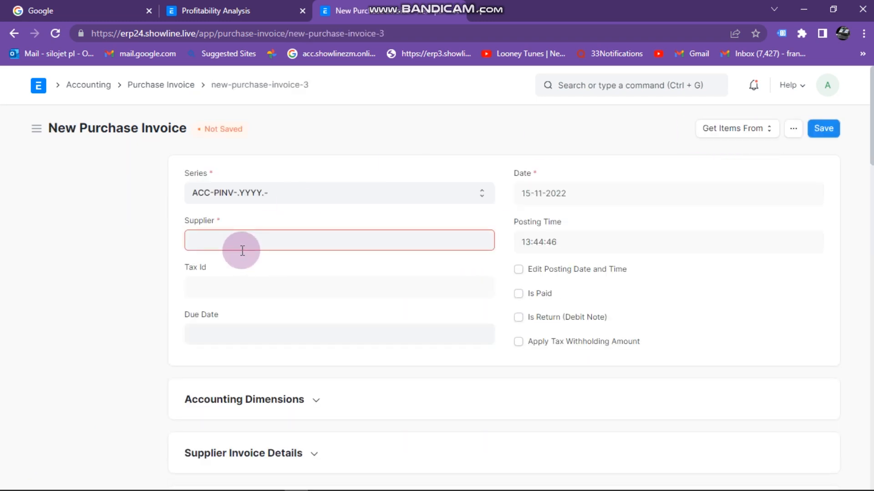
left_click(339, 240)
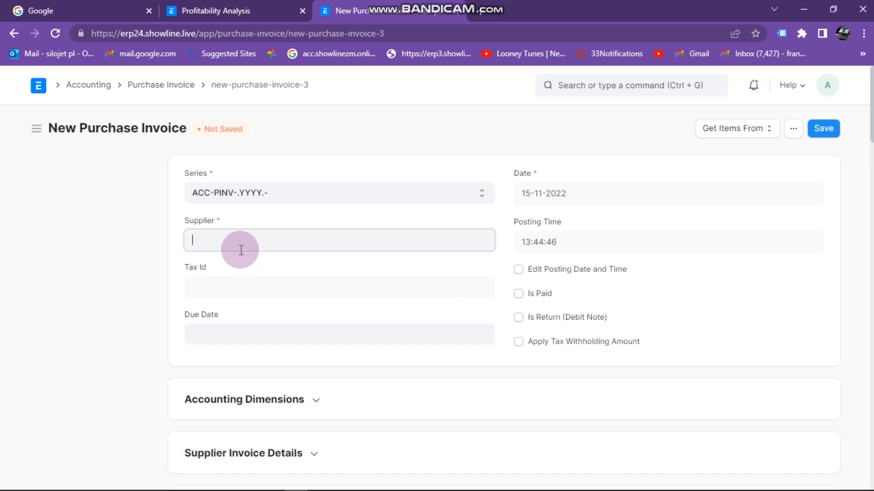
type("NASH")
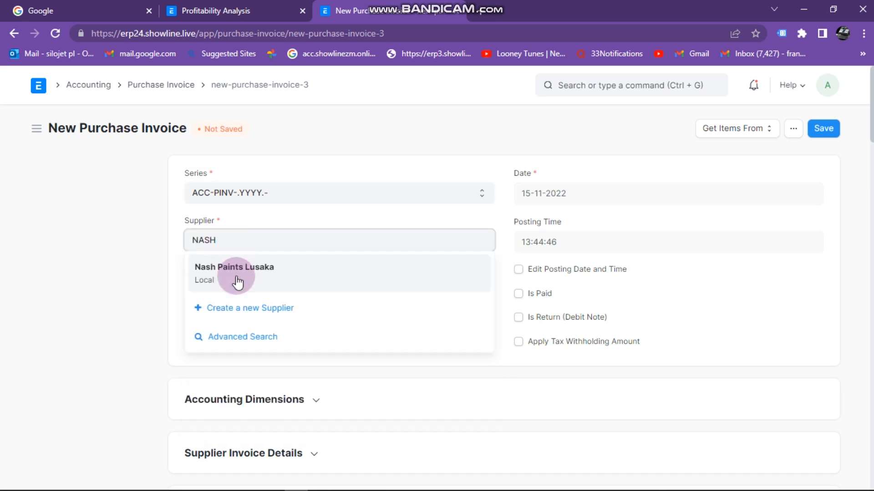
left_click(234, 273)
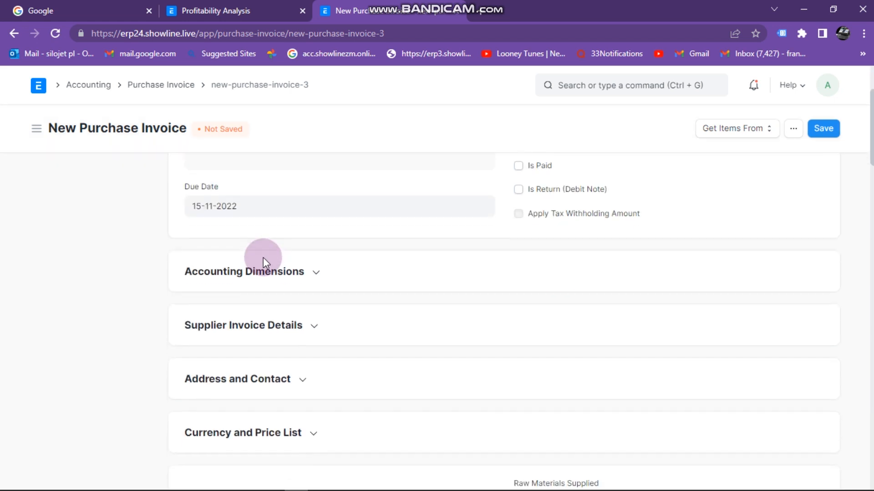
Step: Expand Accounting Dimensions and scroll to the Items table with its empty row
scroll("down", 3)
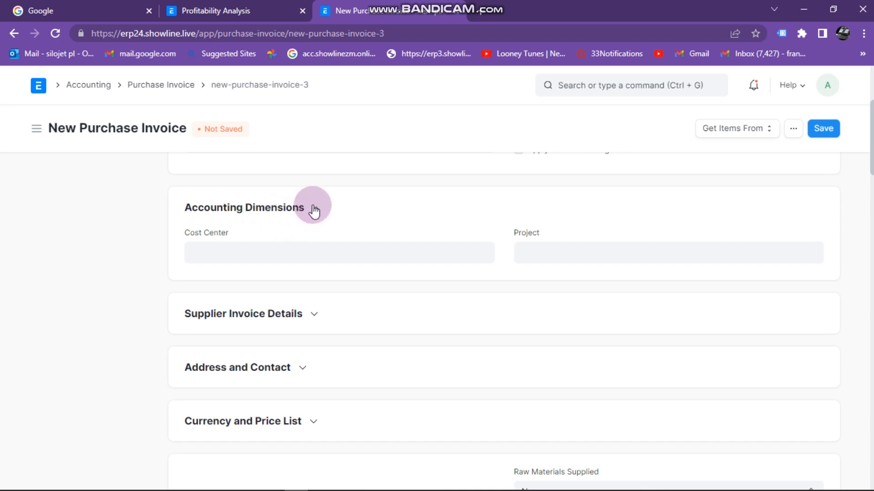
left_click(315, 210)
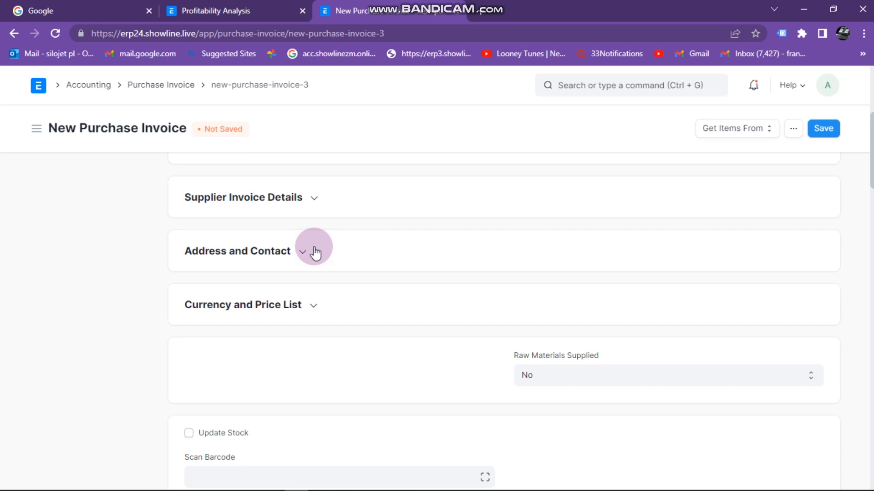
scroll("down", 3)
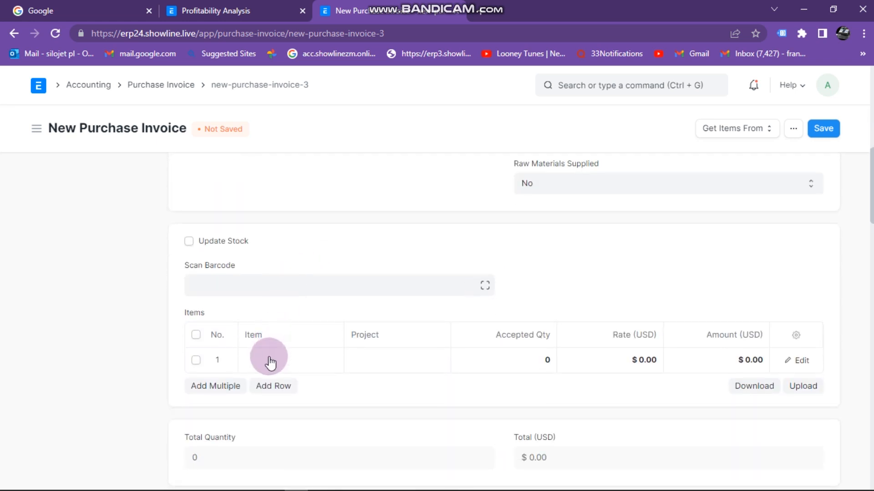
Step: Search the first row's Item list for GREEN, finding no matching item
left_click(267, 361)
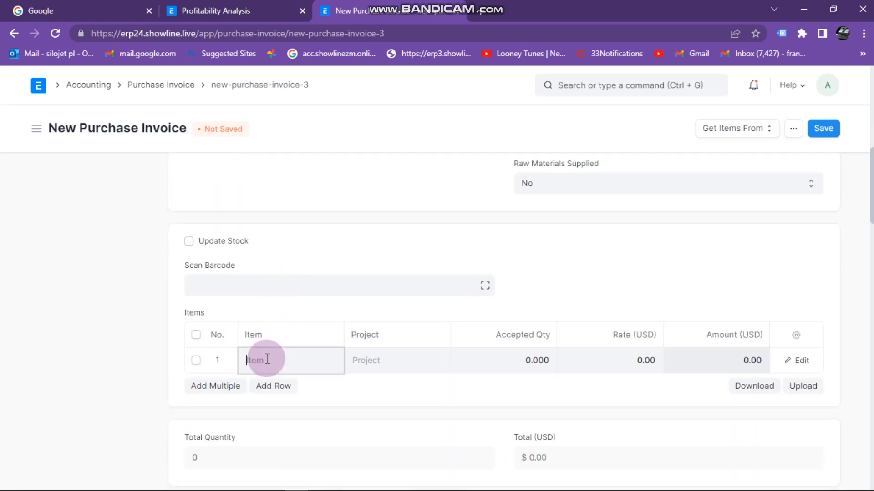
left_click(289, 361)
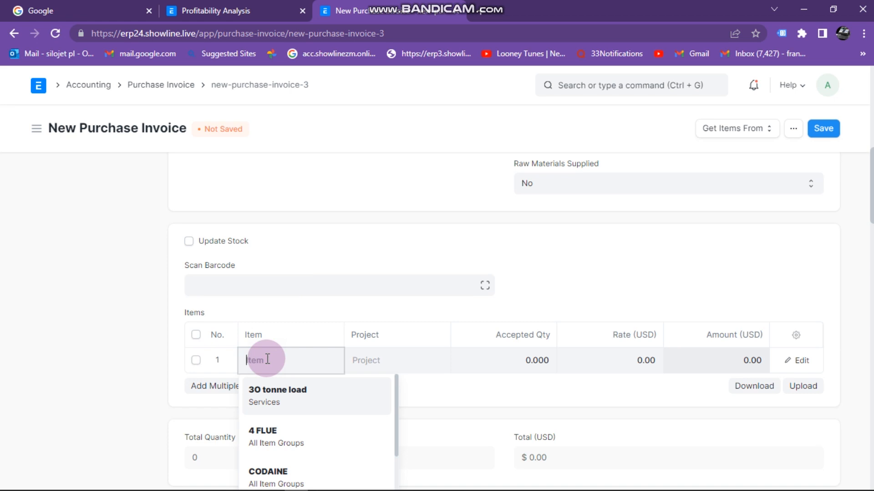
type("GREEN COLOR PAINTI")
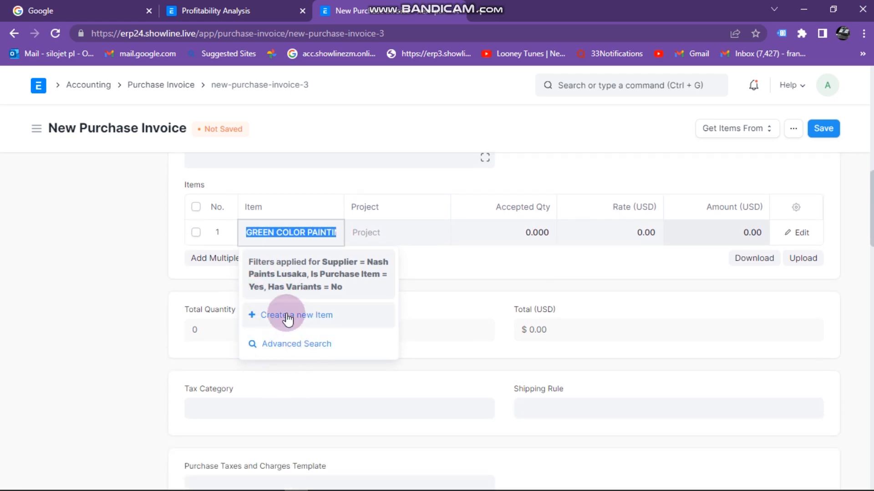
Step: Create item GREEN COLOR PAINTING in group Consumable and go to its full form
left_click(296, 315)
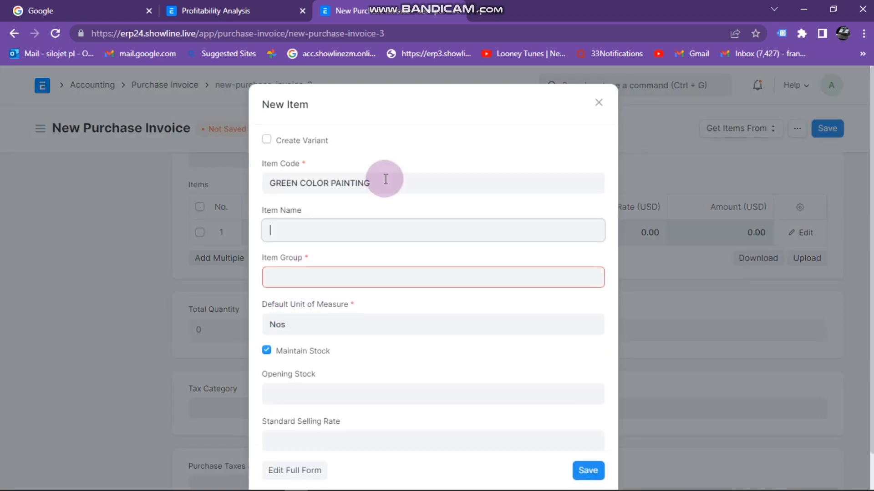
type("GREEN COLOR PAINTING")
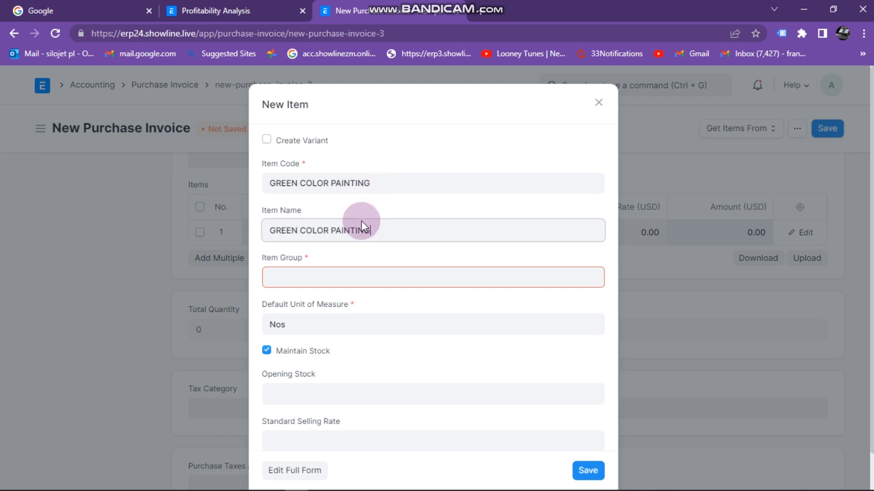
left_click(432, 276)
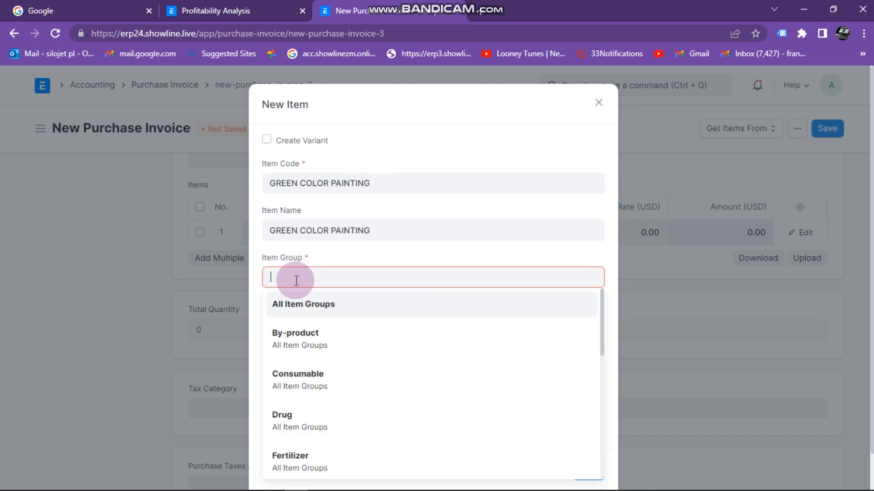
left_click(298, 381)
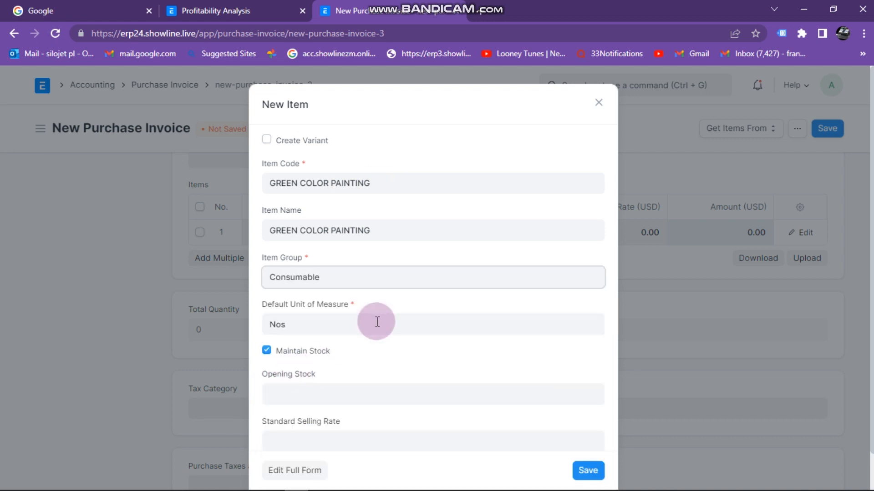
left_click(294, 471)
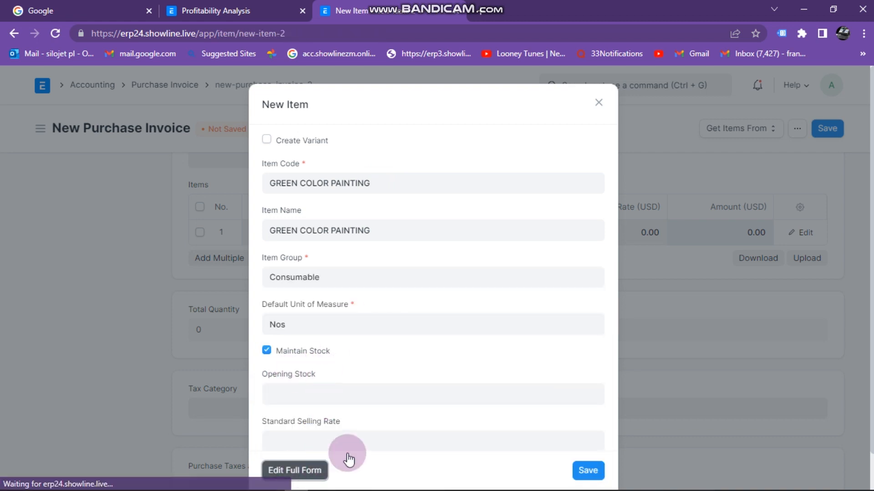
Step: Reach the Sales, Purchase, Accounting Defaults section of the item form
left_click(294, 471)
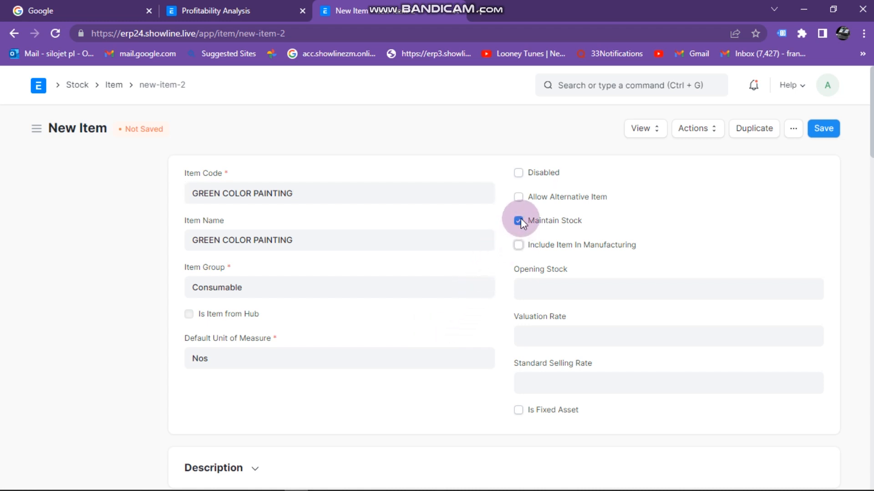
scroll("down", 3)
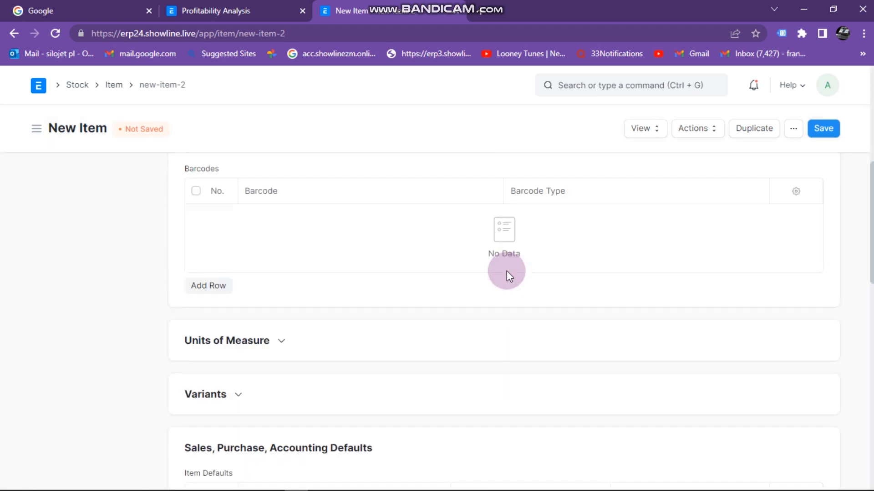
scroll("down", 3)
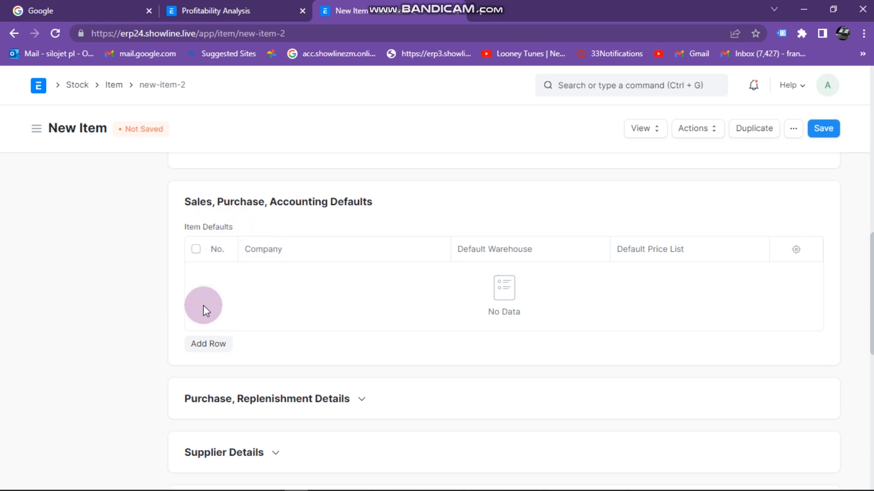
mouse_move(319, 213)
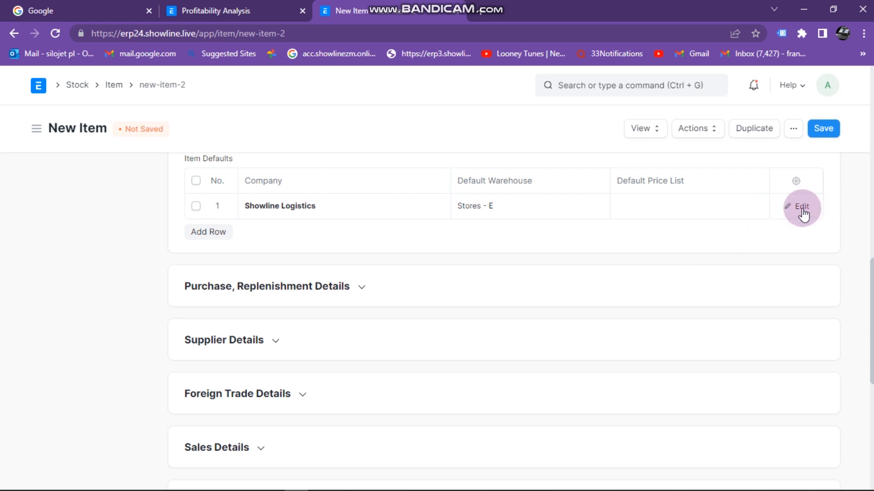
Step: Enter GREEN COLOR PAINTING as the default expense account and start creating that account
left_click(800, 207)
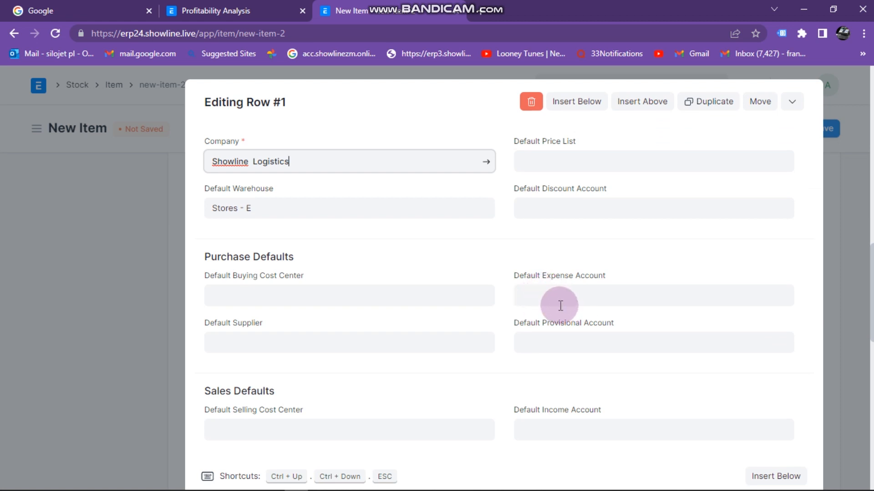
mouse_move(537, 301)
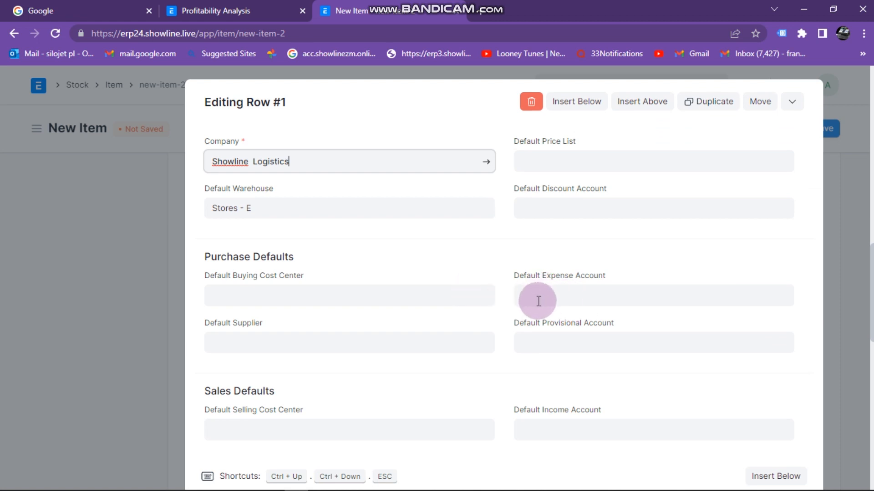
left_click(653, 295)
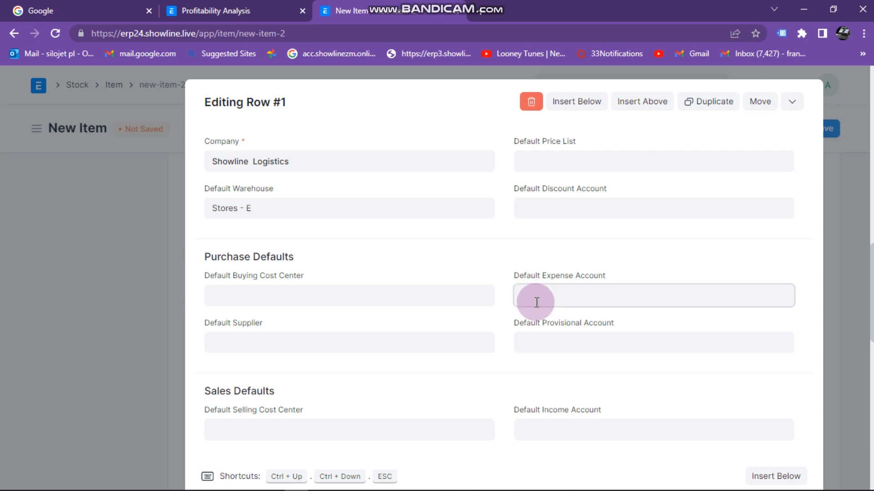
type("GREEN COLOR PAINTING")
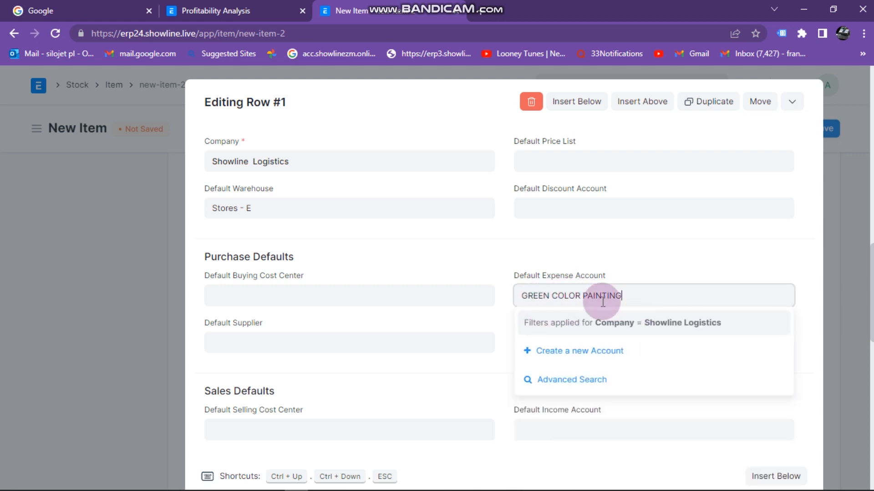
mouse_move(627, 297)
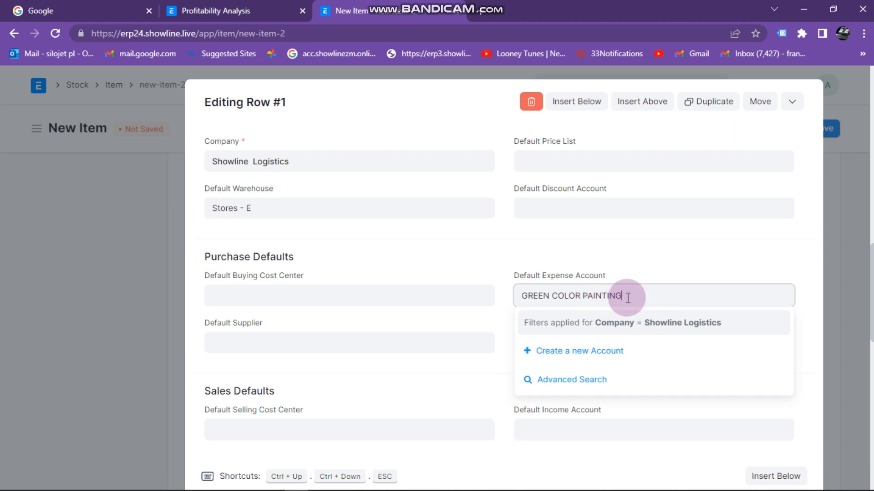
left_click(580, 350)
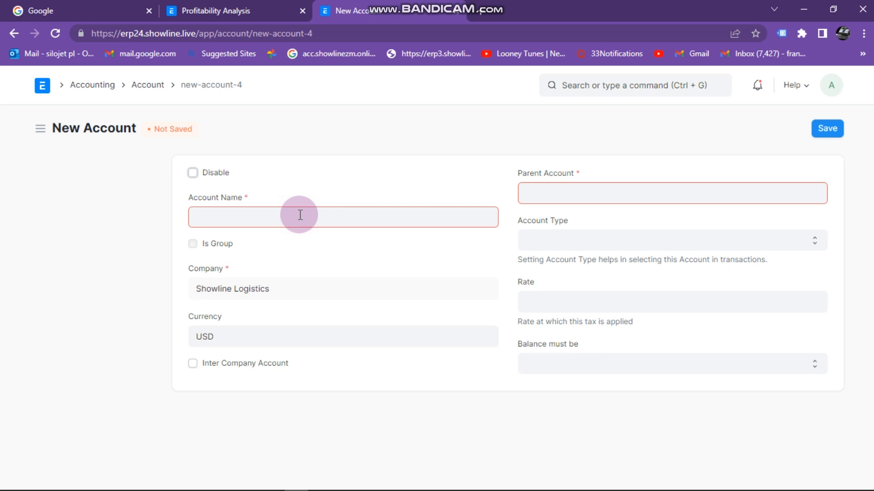
Step: Name the account GREEN COLOR PAINTING under parent 5100 - Direct Expenses - E
type("GREEN COLOR PAINTING")
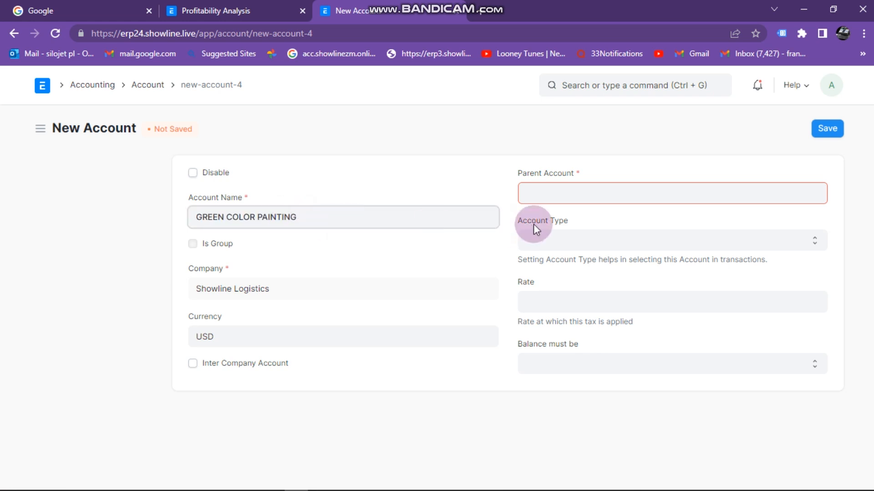
type("DIRE")
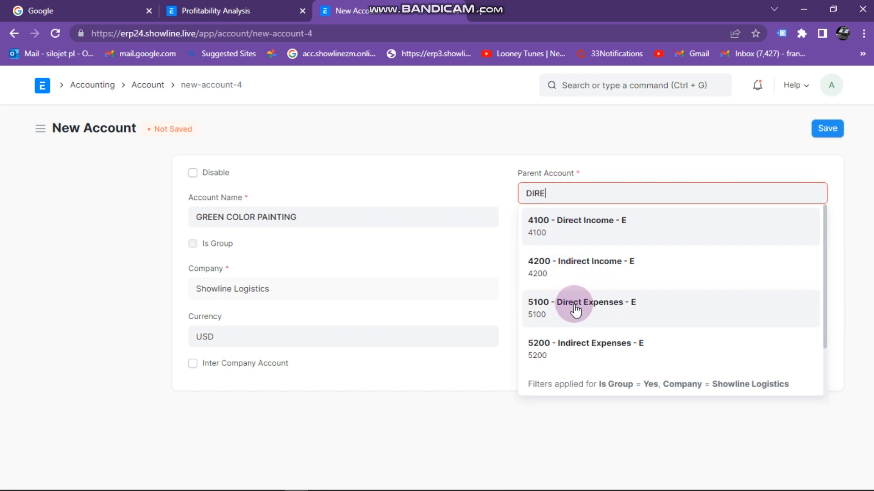
left_click(575, 306)
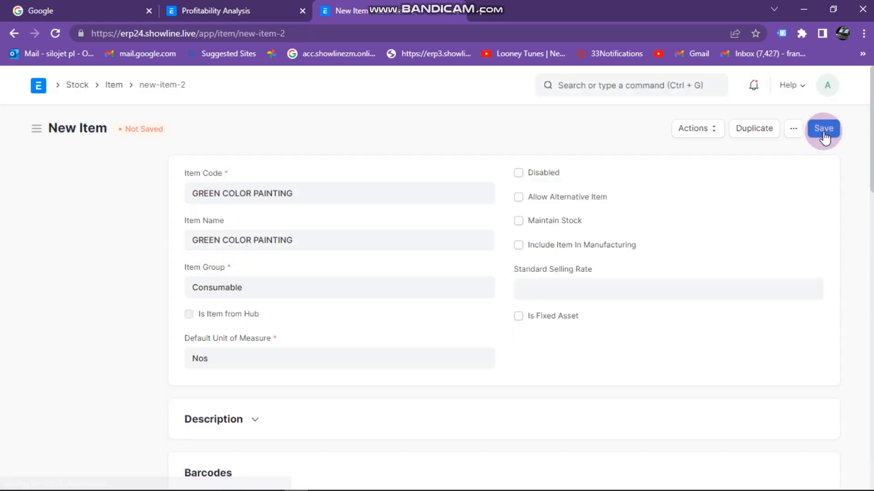
Step: Save the new GREEN COLOR PAINTING item
left_click(824, 128)
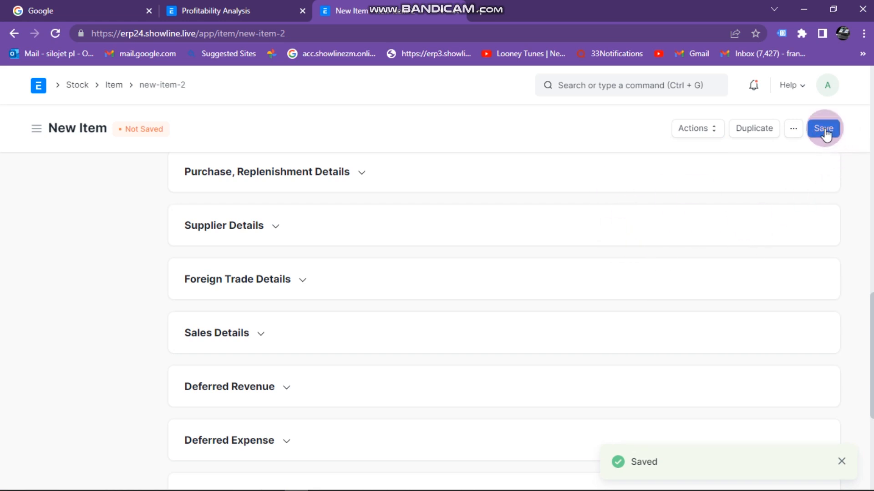
left_click(823, 129)
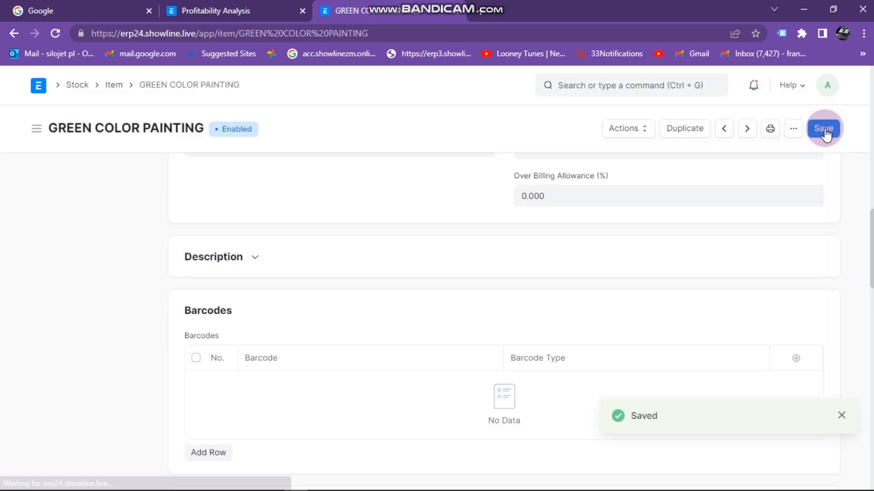
left_click(822, 128)
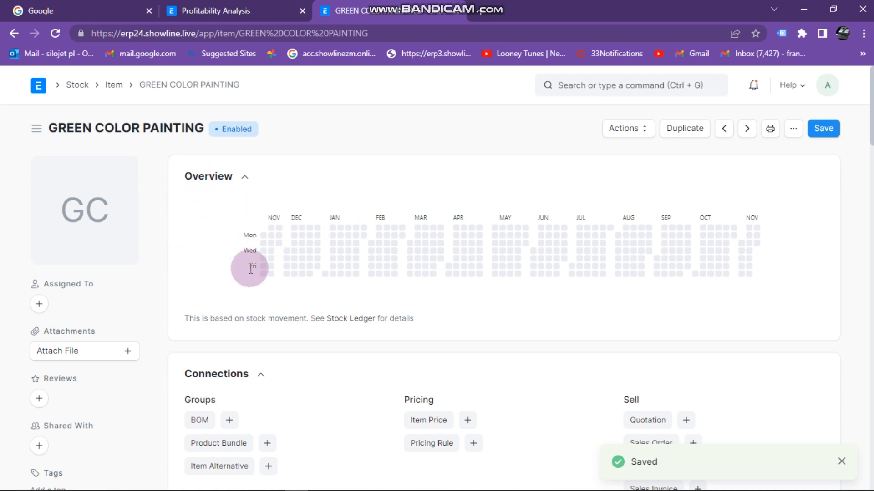
Step: Show the purchase invoices linked to the item from its Connections section
scroll("down", 3)
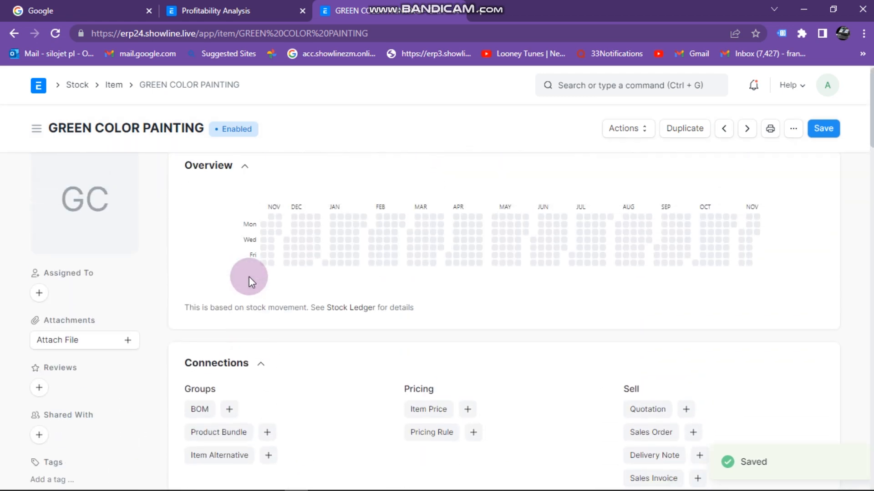
scroll("down", 3)
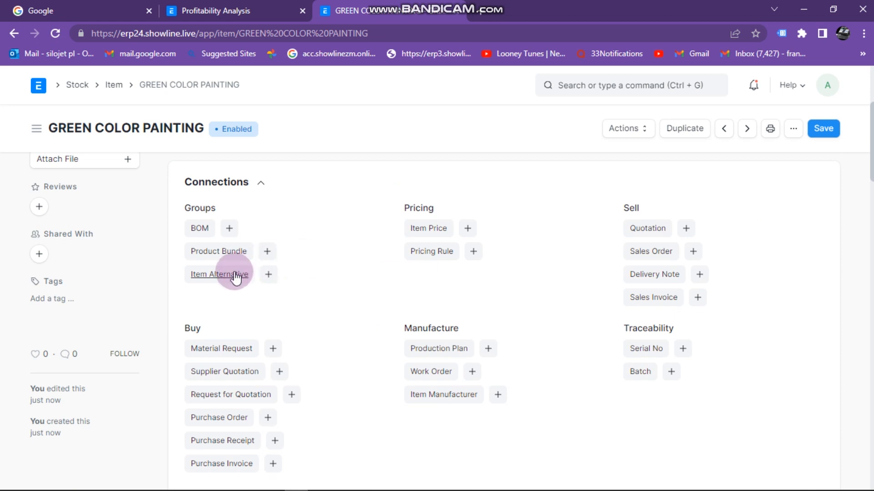
scroll("down", 3)
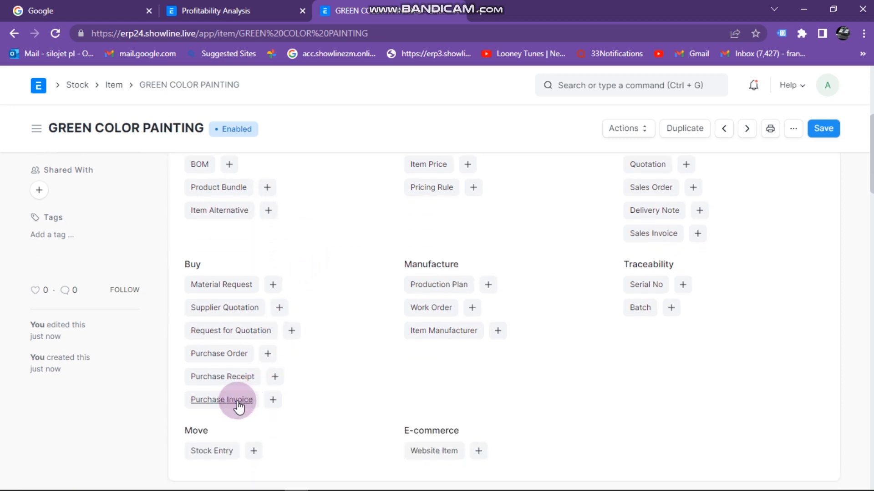
mouse_move(220, 401)
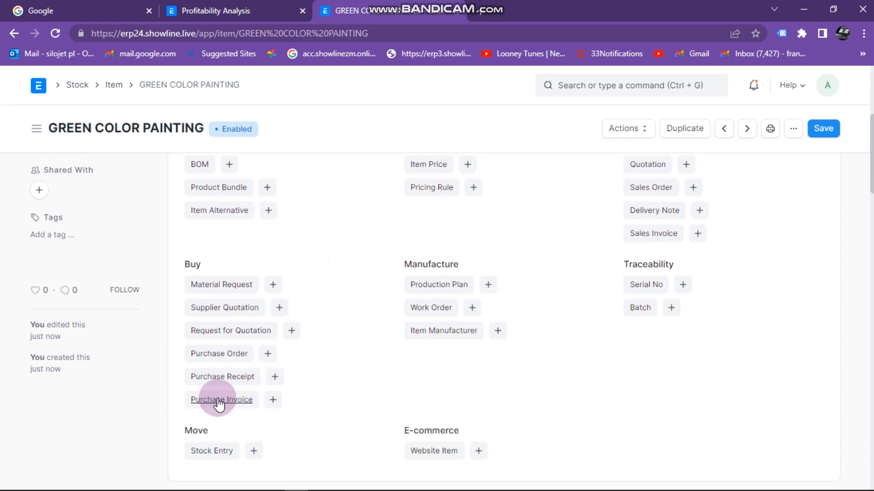
left_click(222, 400)
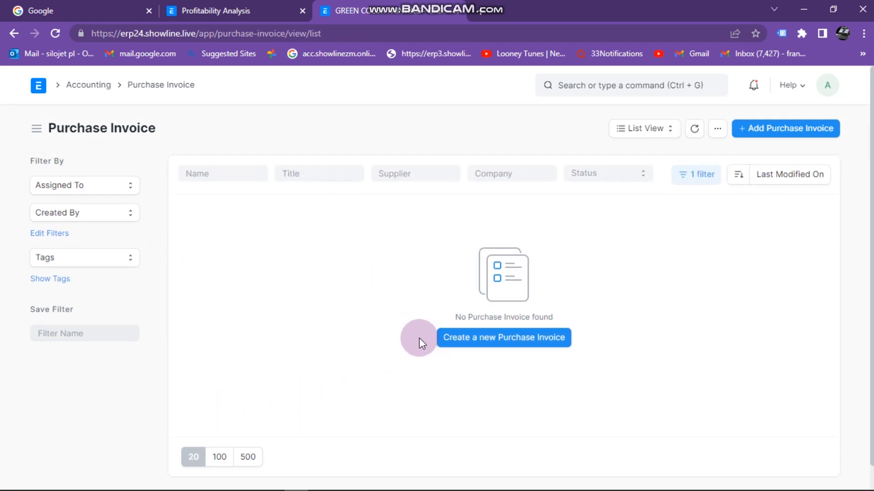
Step: Start a new purchase invoice with Nash Paints Lusaka as supplier
left_click(502, 337)
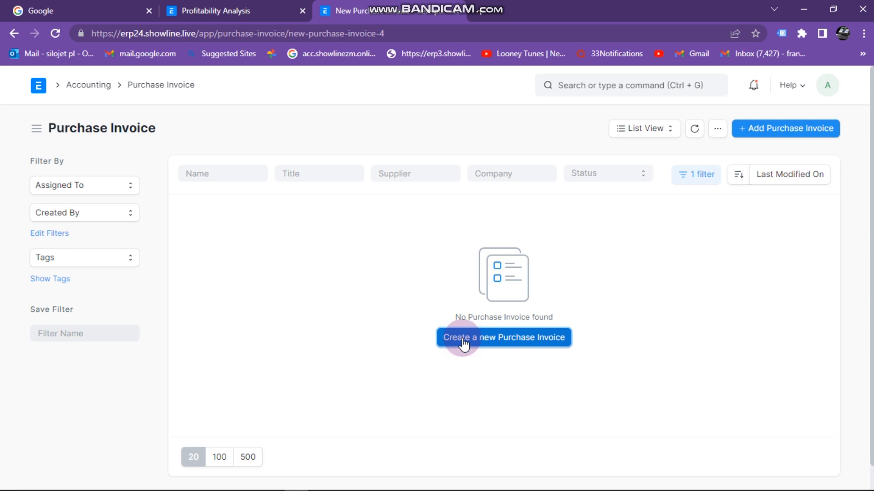
left_click(503, 337)
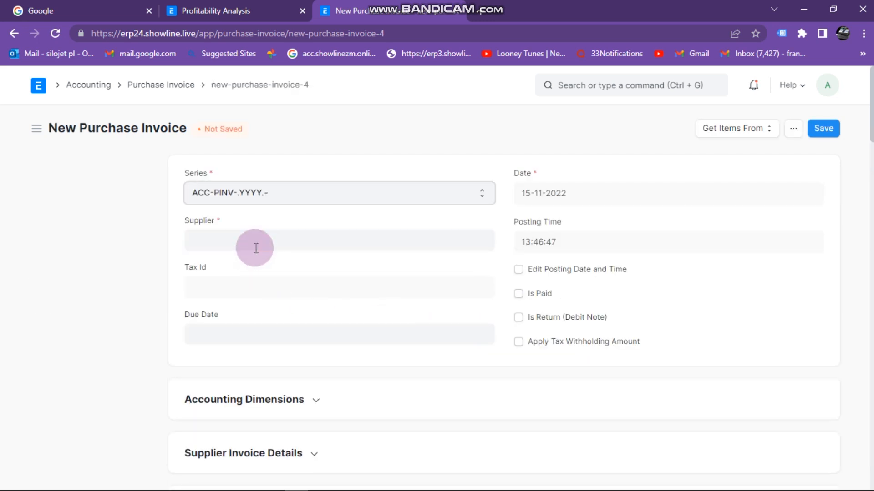
type("NASH")
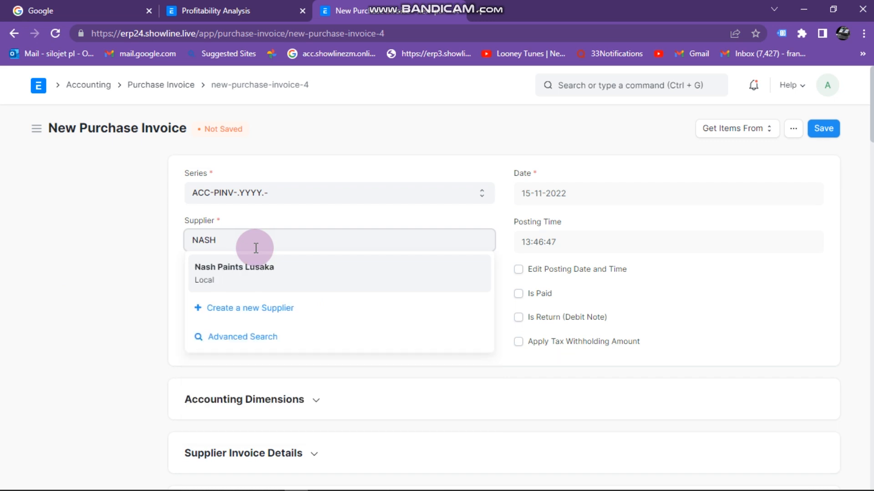
left_click(233, 273)
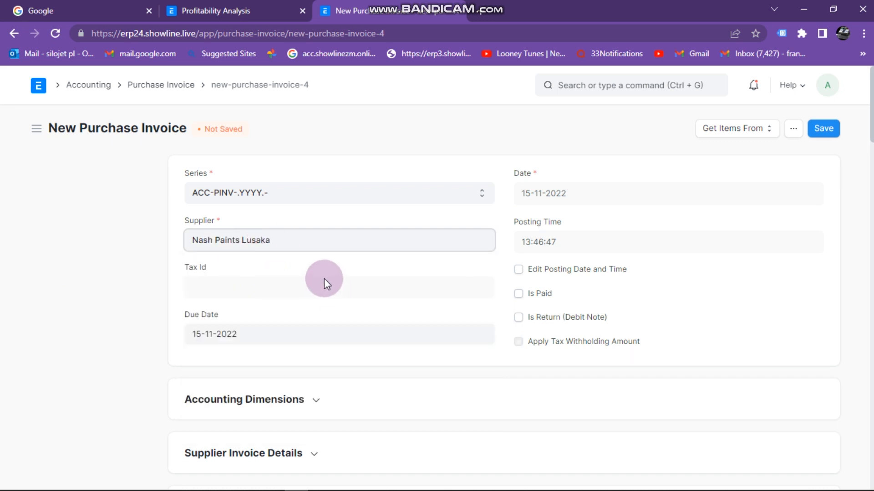
scroll("down", 3)
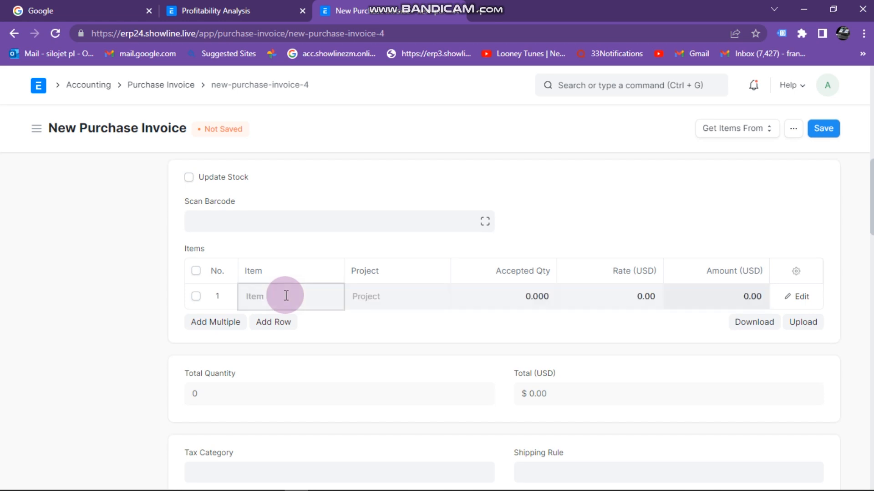
Step: Fill row 1 with GREEN COLOR PAINTING on project PROJ-0002 at rate 20
left_click(285, 296)
type("REEN COLOR PAINTING")
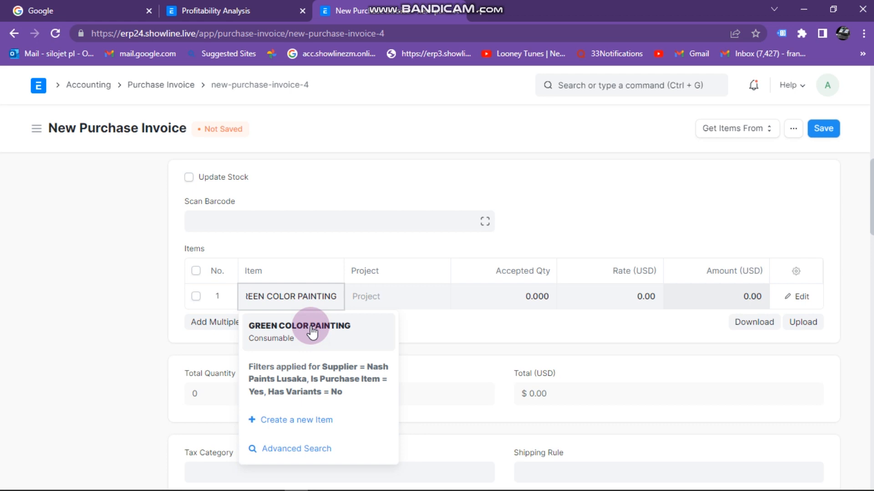
left_click(300, 326)
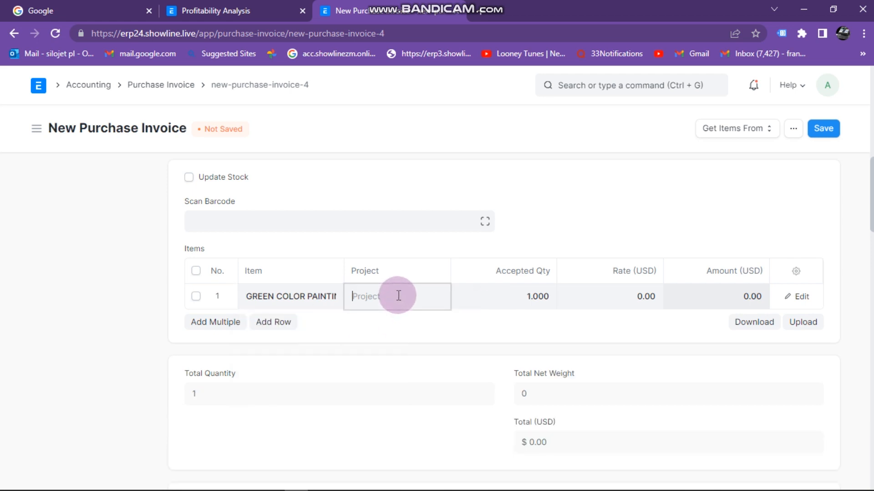
left_click(397, 296)
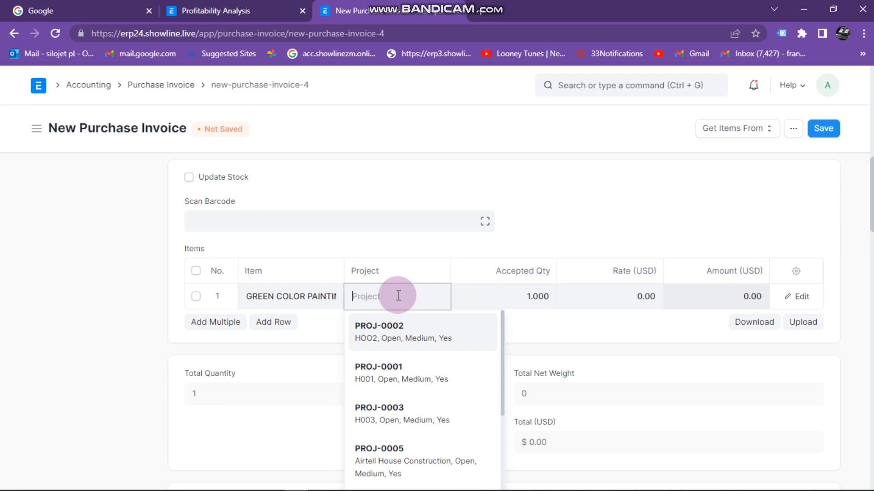
type("HOO")
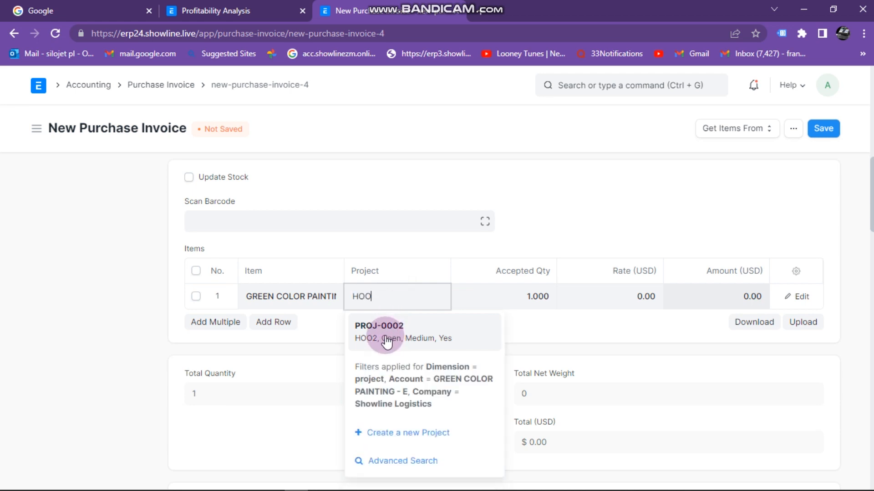
left_click(379, 331)
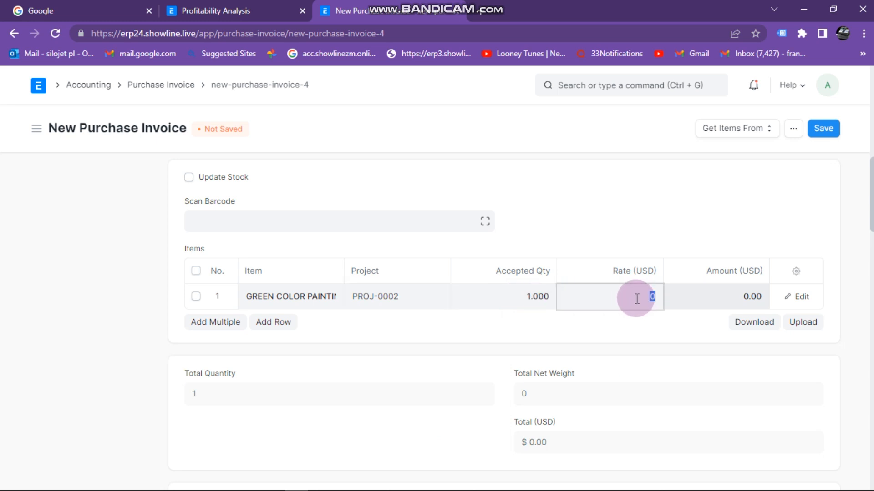
type("20.00")
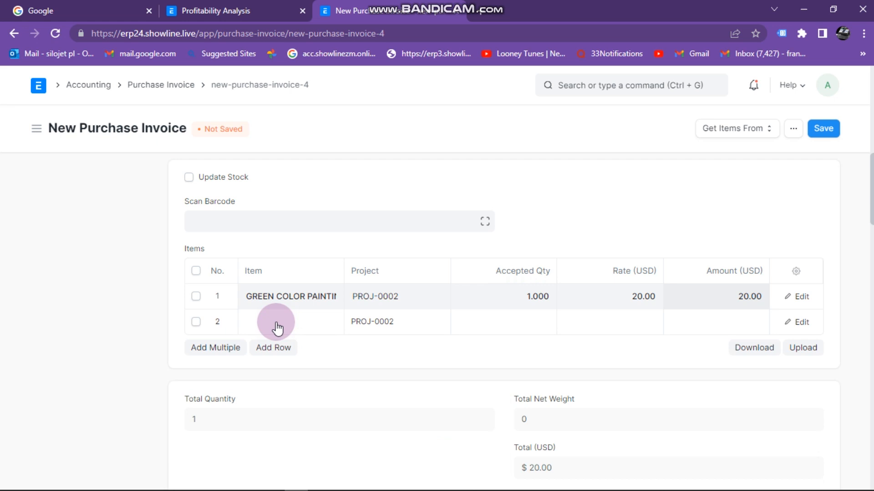
Step: Fill row 2 with GREEN COLOR PAINTING, project PROJ-0001 and rate 30, giving a $50 total
left_click(289, 322)
type("GREEN COLOR PAINTING")
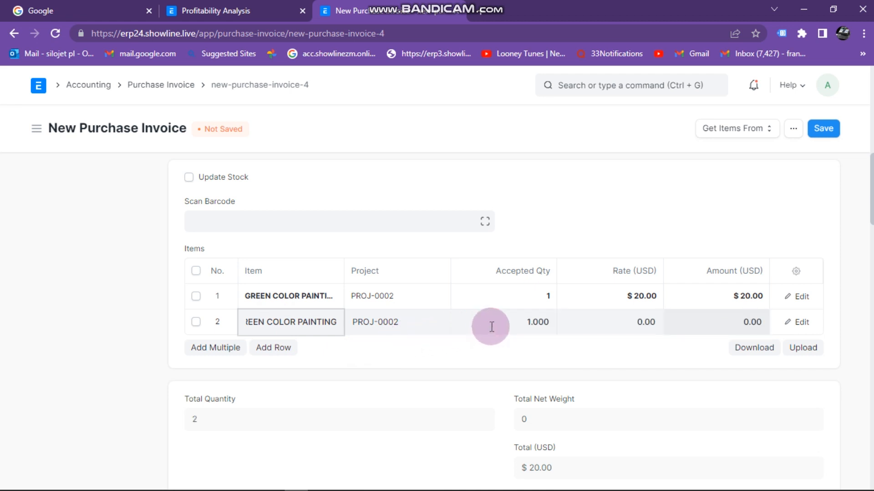
left_click(397, 322)
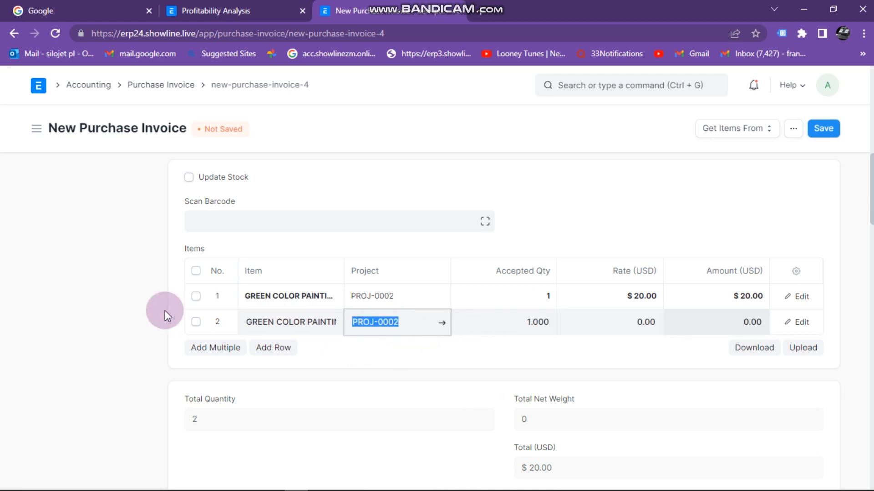
left_click(397, 323)
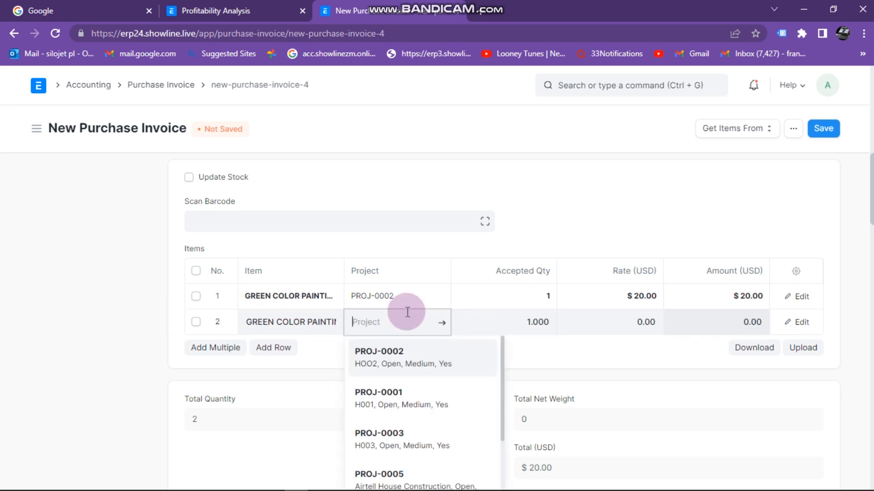
type("H")
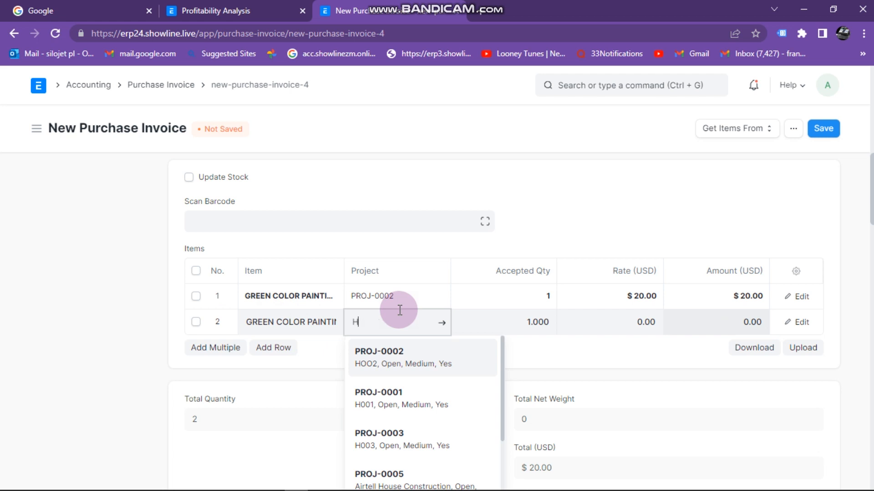
type("001")
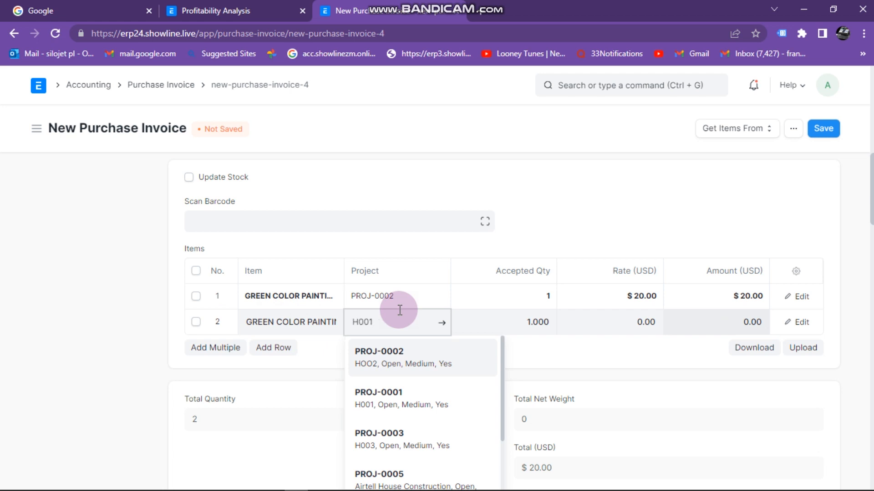
left_click(378, 398)
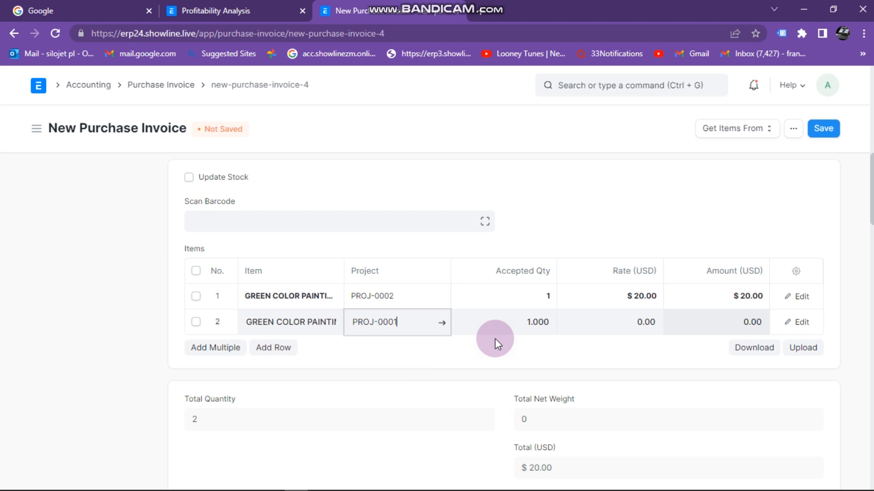
left_click(609, 322)
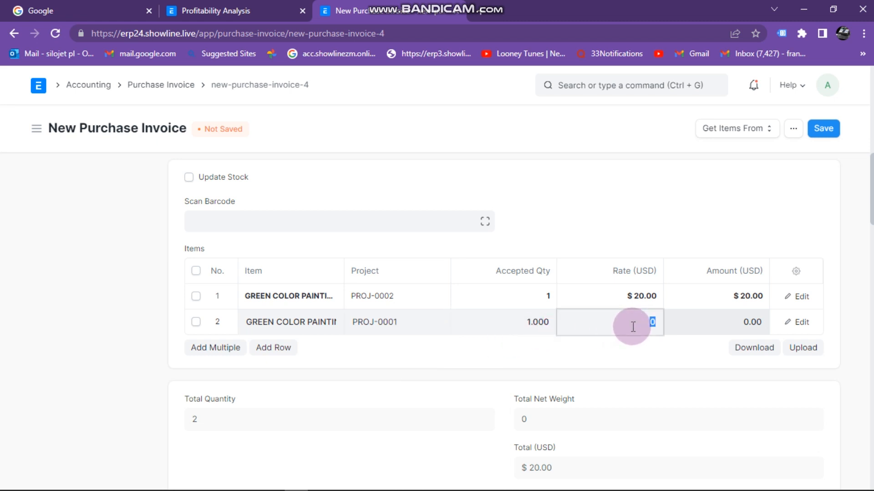
type("30.00")
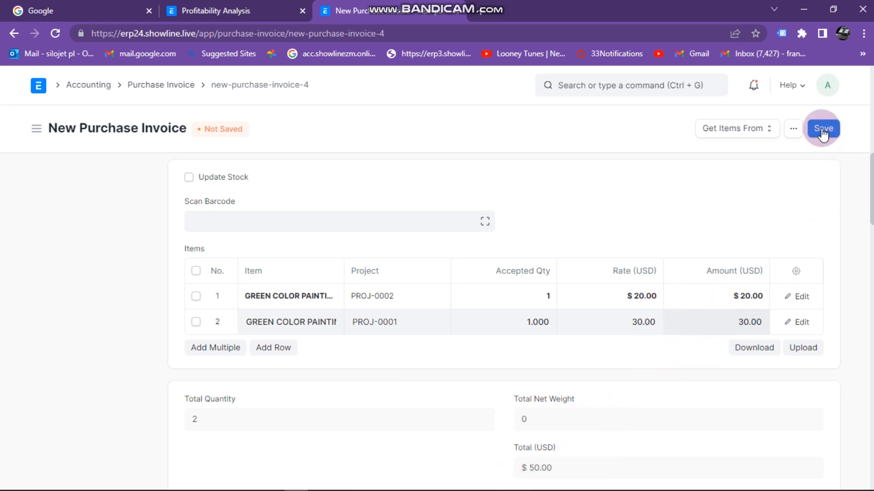
Step: Save the invoice as ACC-PINV-2022-00002, then submit it and confirm, leaving it Unpaid
left_click(823, 128)
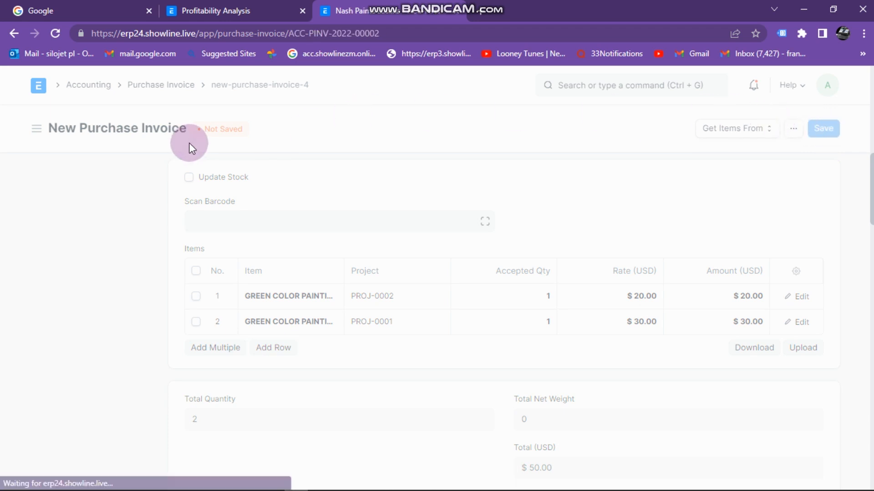
left_click(822, 129)
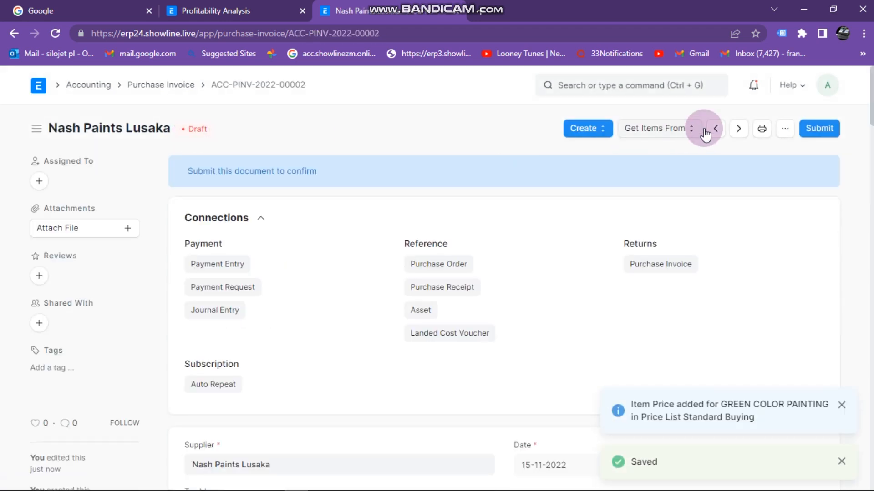
left_click(819, 128)
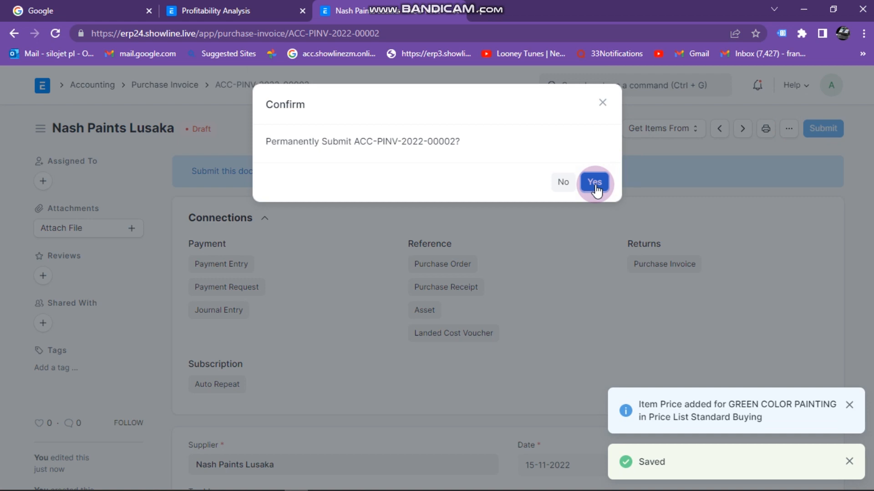
left_click(594, 182)
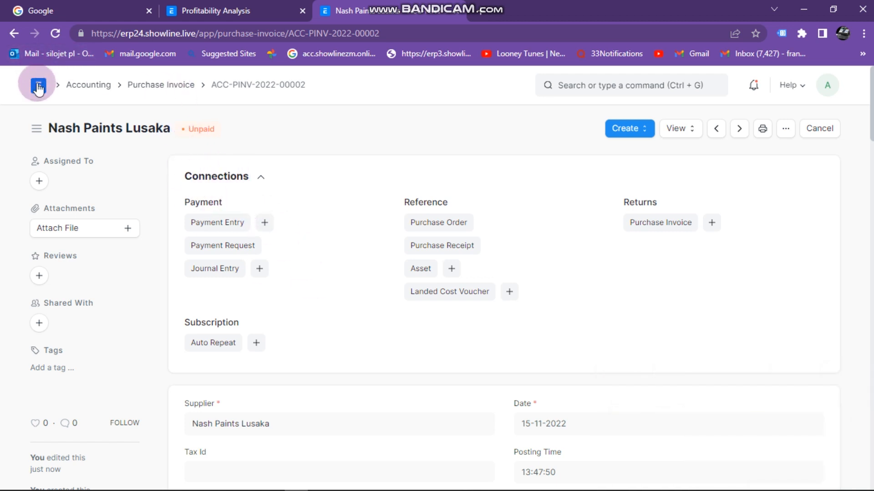
Step: Return to the Home workspace from the submitted invoice via the ERPNext logo
left_click(36, 85)
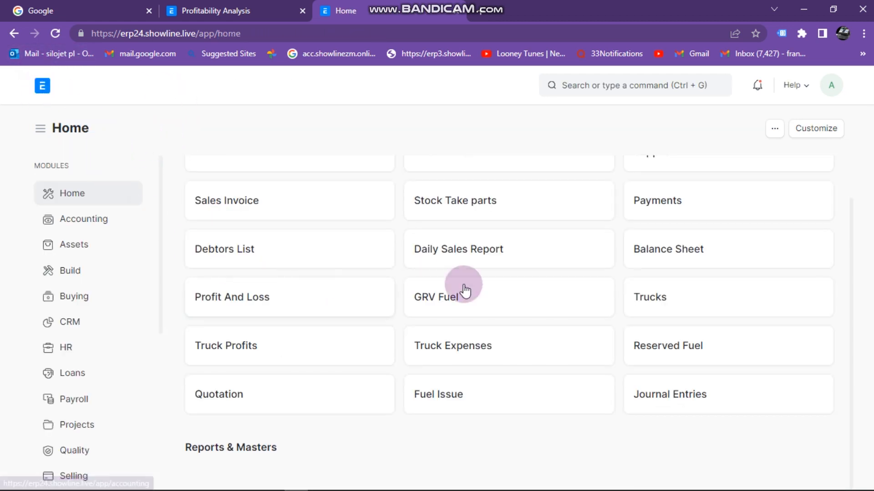
mouse_move(456, 476)
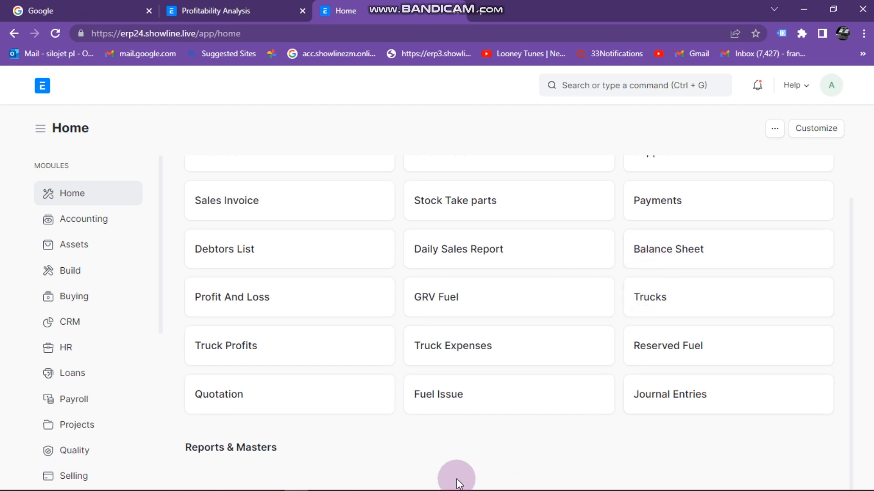